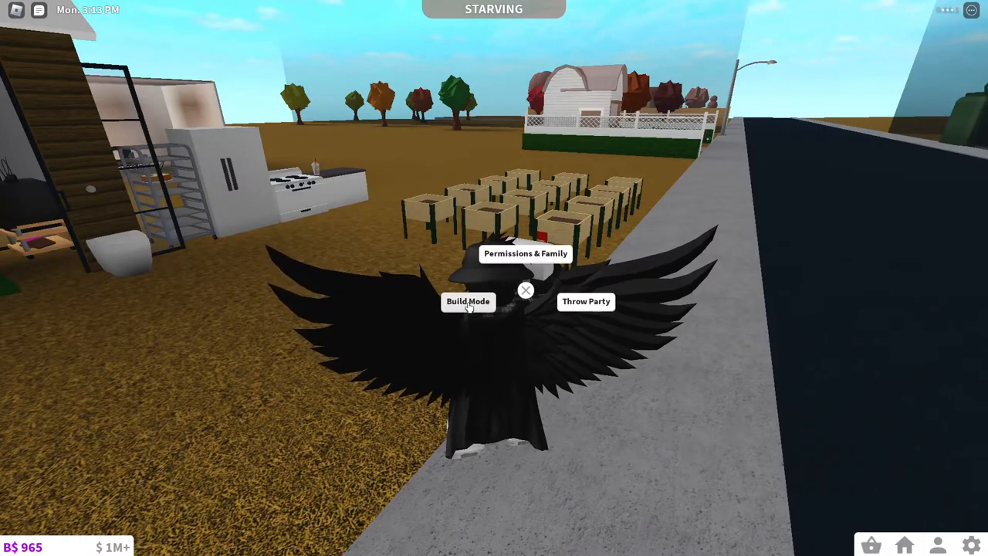
Enter build mode on the plot, then lower the game volume in Settings
click(468, 301)
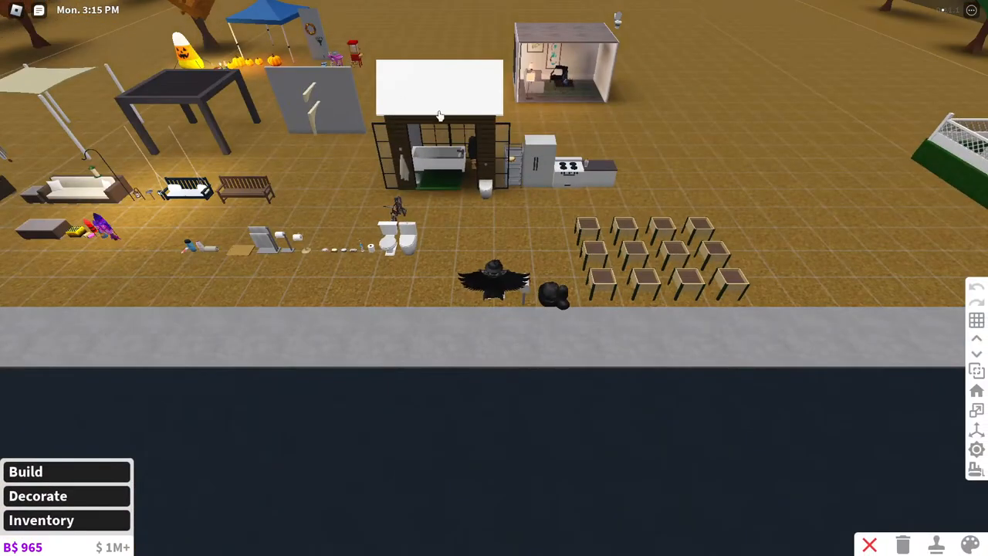
key(Escape)
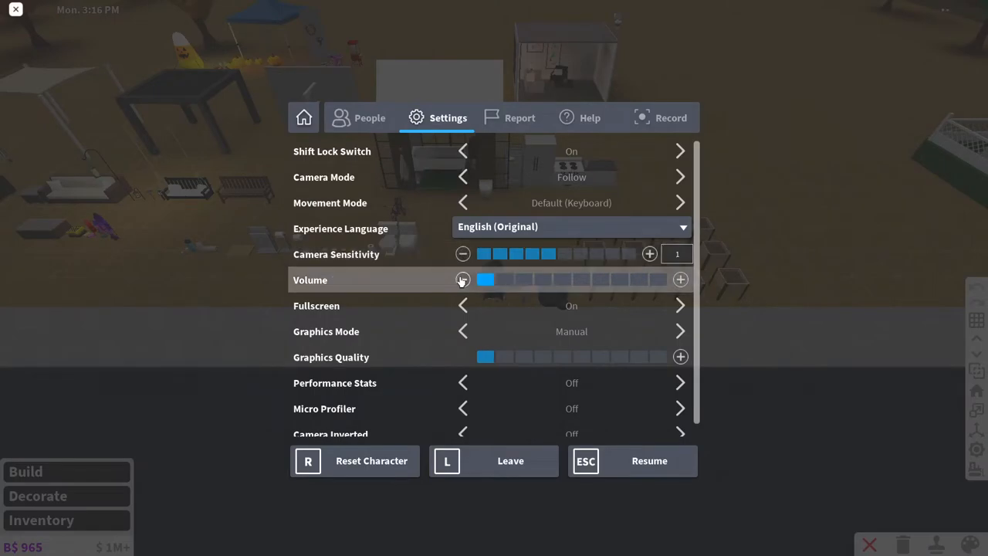
click(649, 460)
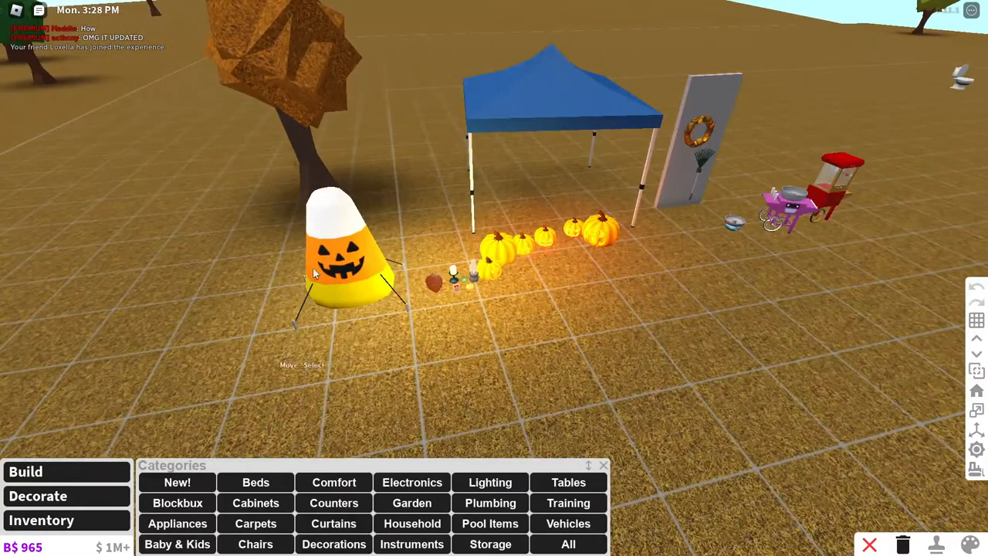
Show the New! furniture category from the Decorate categories panel
click(332, 263)
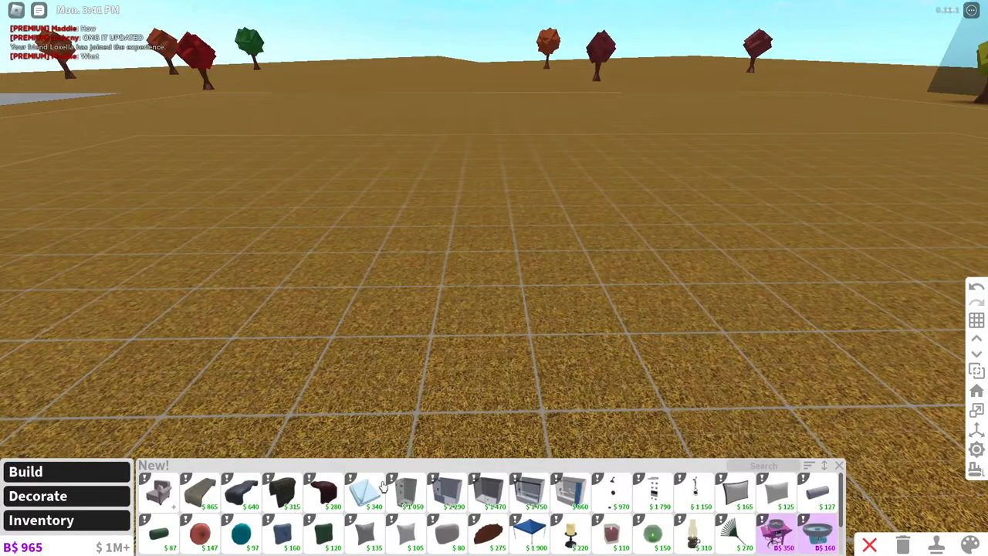
mouse_move(158, 490)
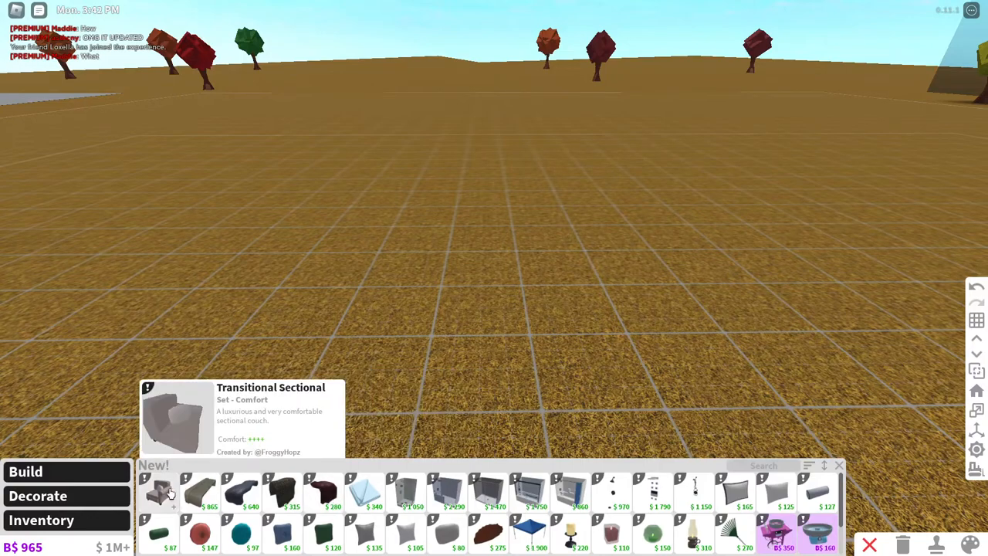
mouse_move(364, 493)
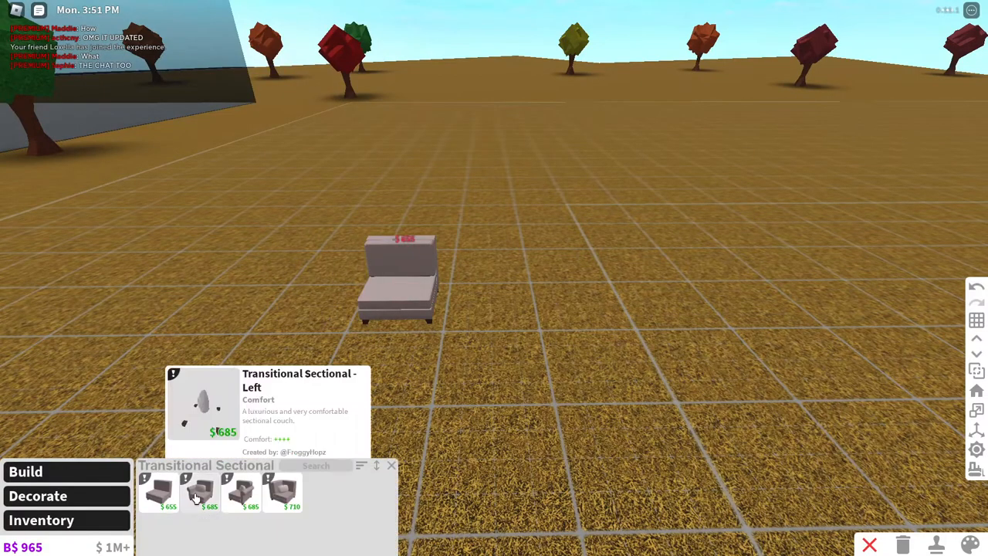
Place the Left and Right Transitional Sectional pieces into an L-shaped couch
click(199, 490)
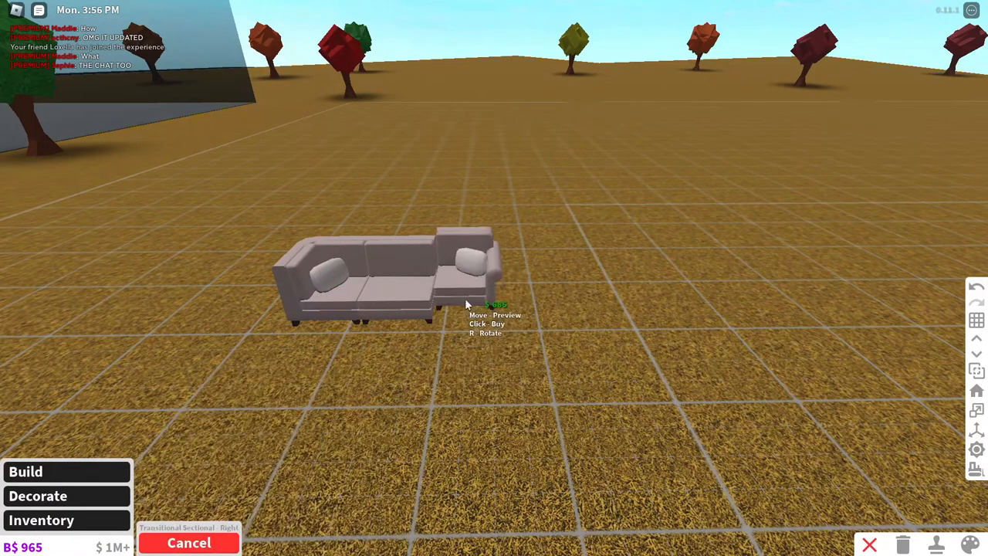
click(199, 494)
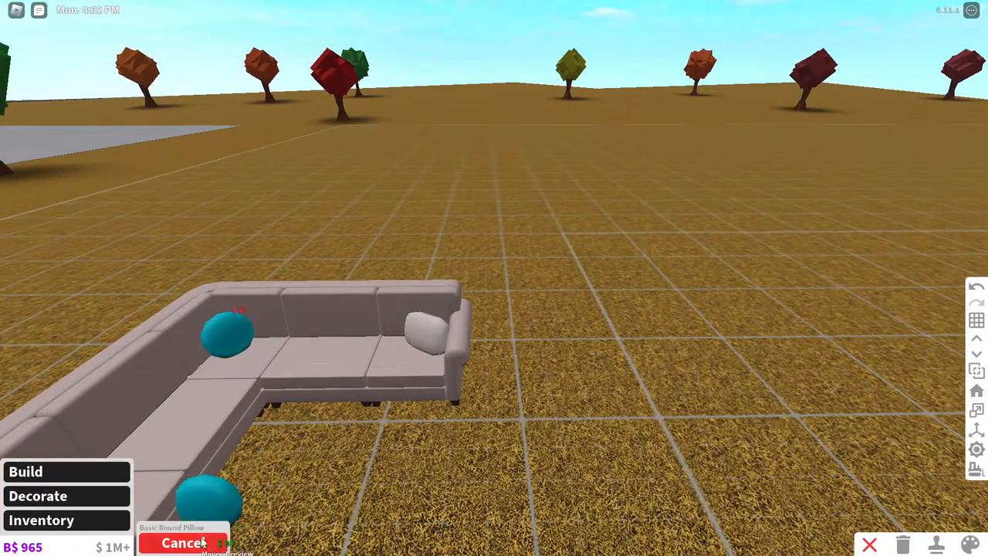
Cancel placing the teal round pillows on the sectional
click(183, 543)
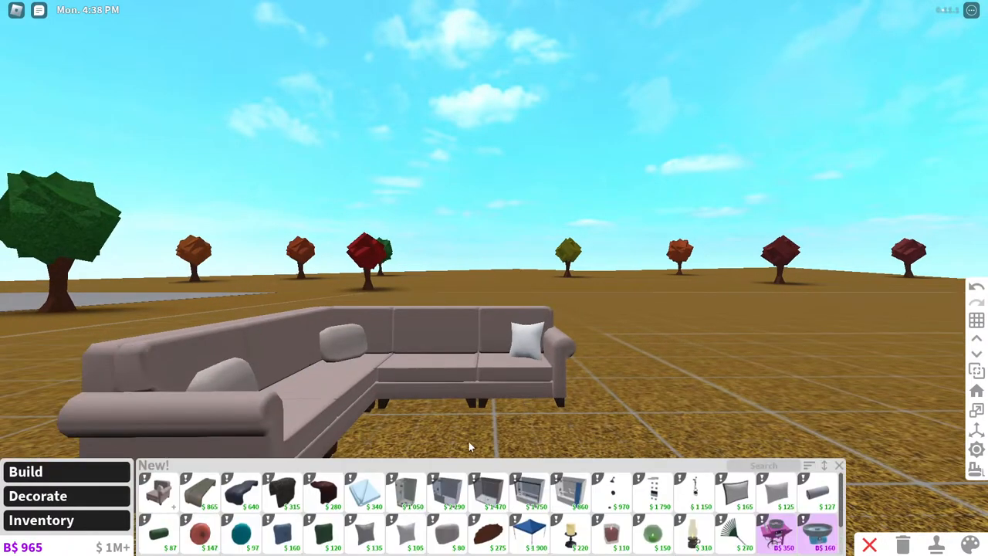
mouse_move(734, 492)
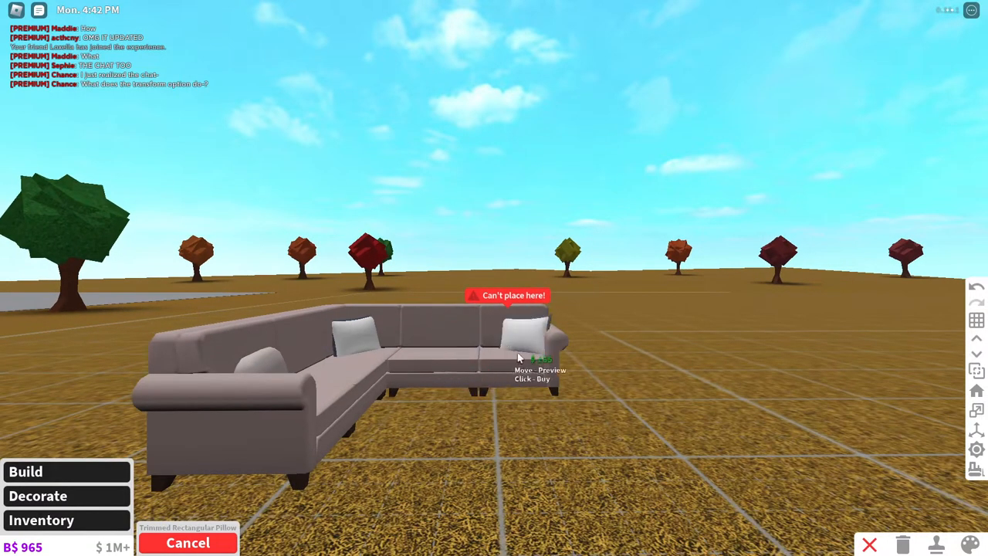
mouse_move(351, 369)
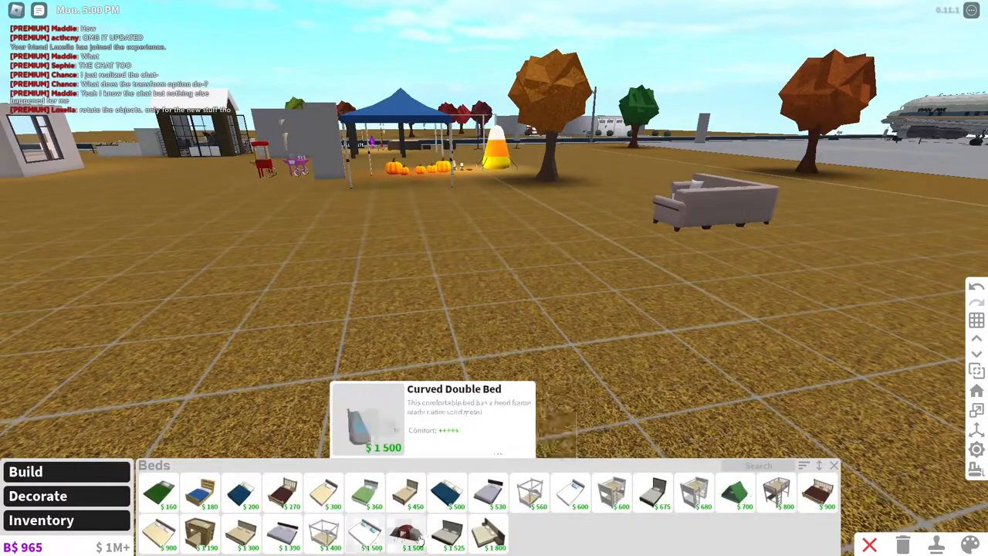
mouse_move(405, 494)
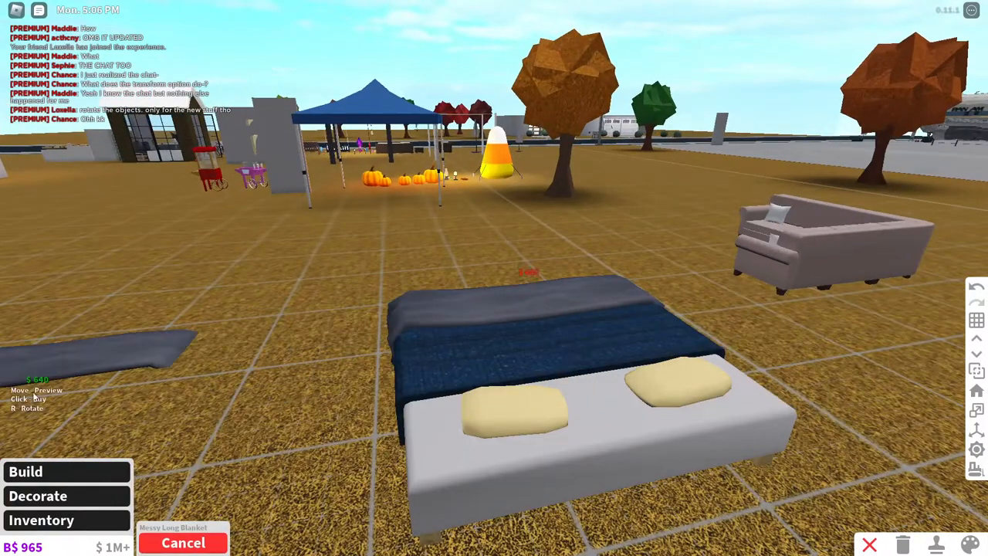
Put the Messy Long Blanket on the bed and finish placing rectangular pillows
click(363, 490)
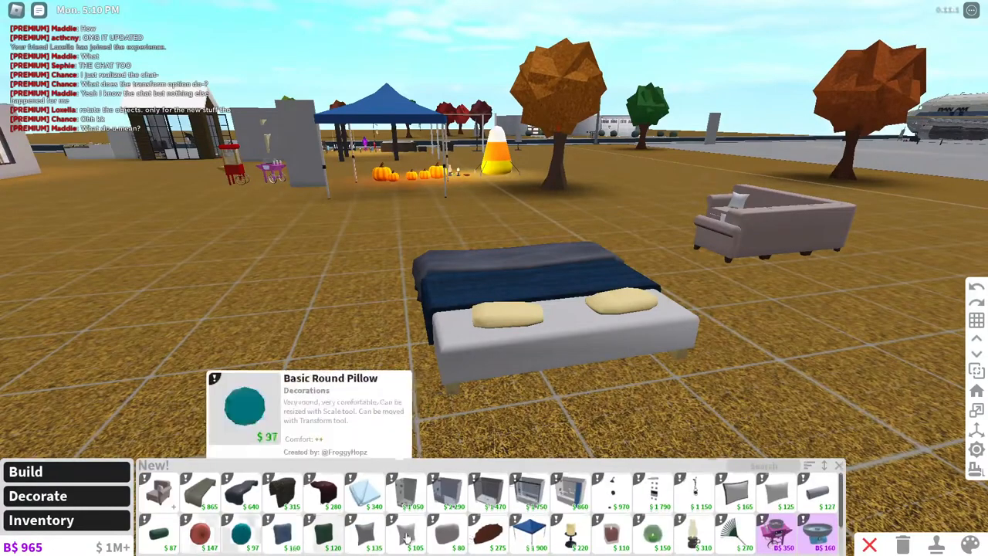
mouse_move(733, 492)
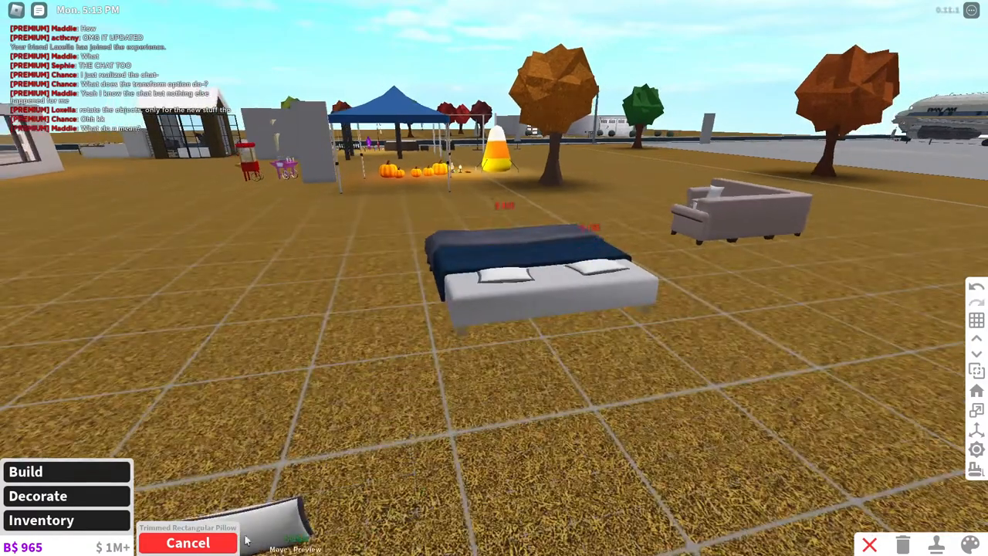
click(188, 542)
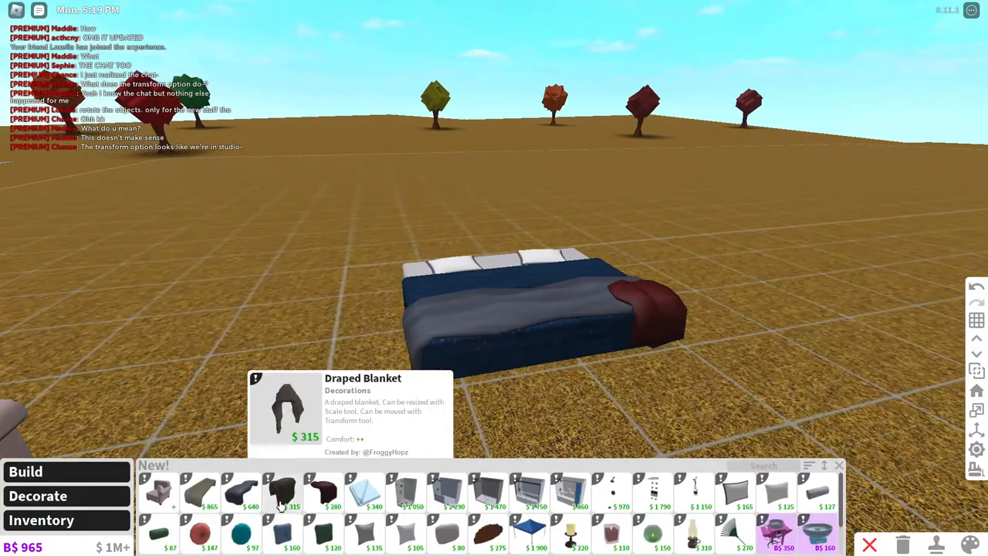
Select the Draped Blanket from the New! catalogue to place at the bed's foot
click(286, 494)
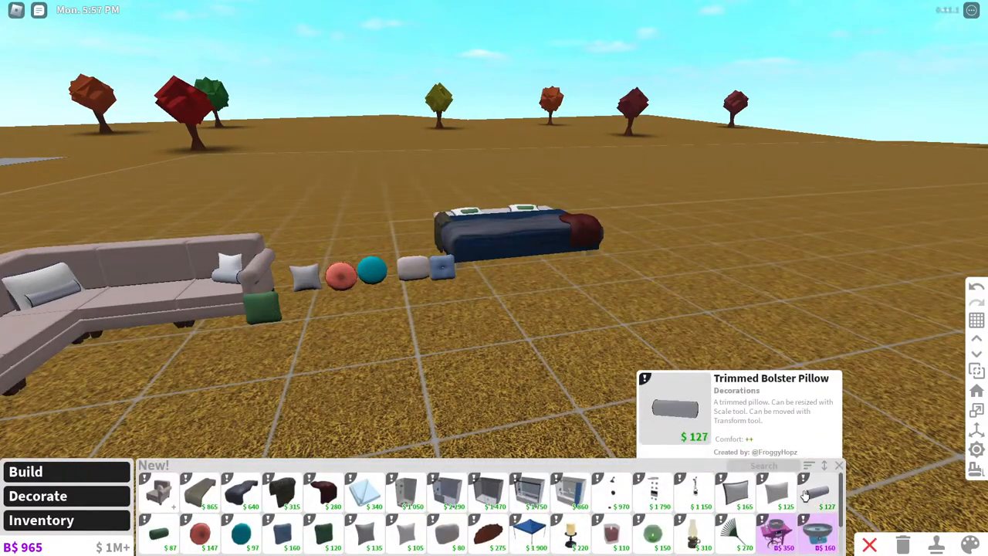
Pick the Trimmed Bolster Pillow to place beside the bed
click(826, 490)
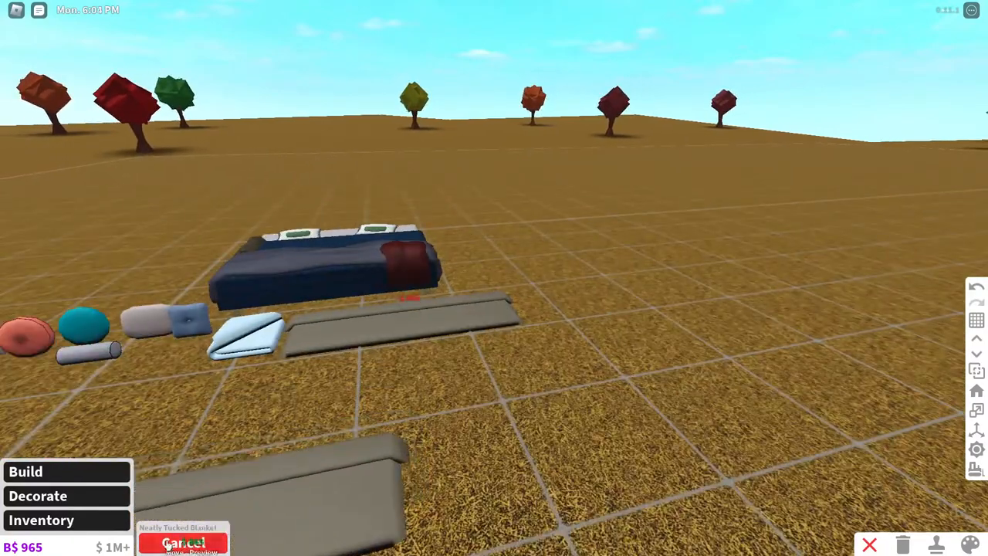
click(184, 542)
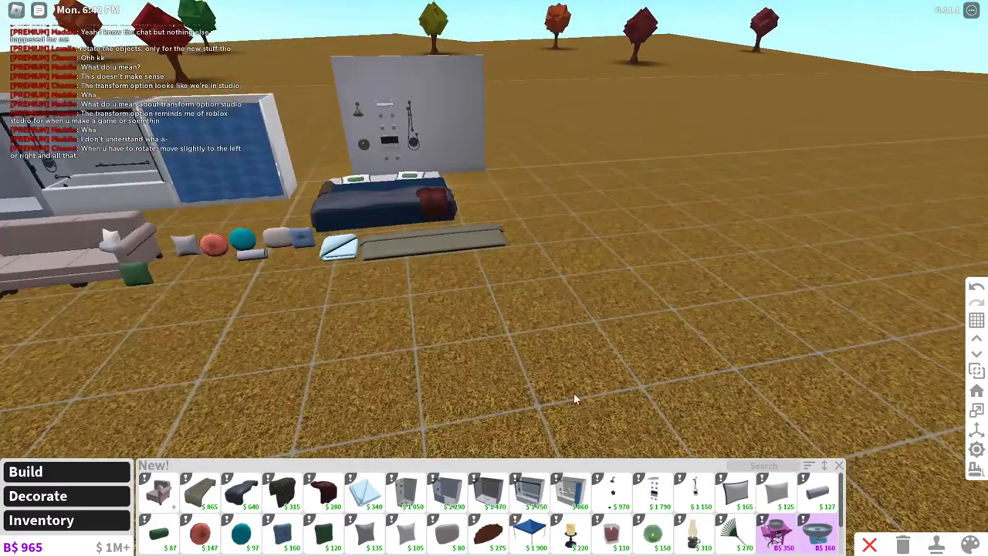
mouse_move(680, 471)
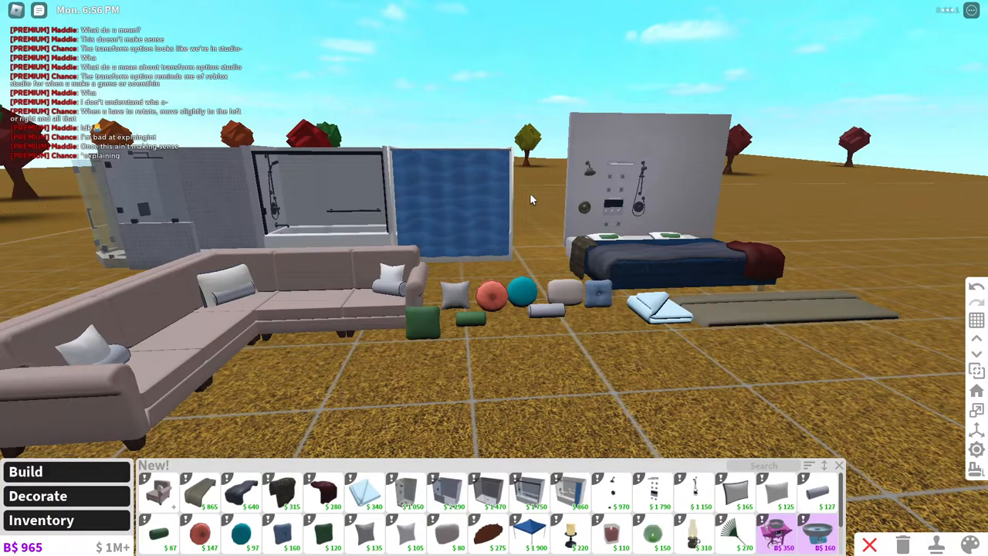
click(123, 171)
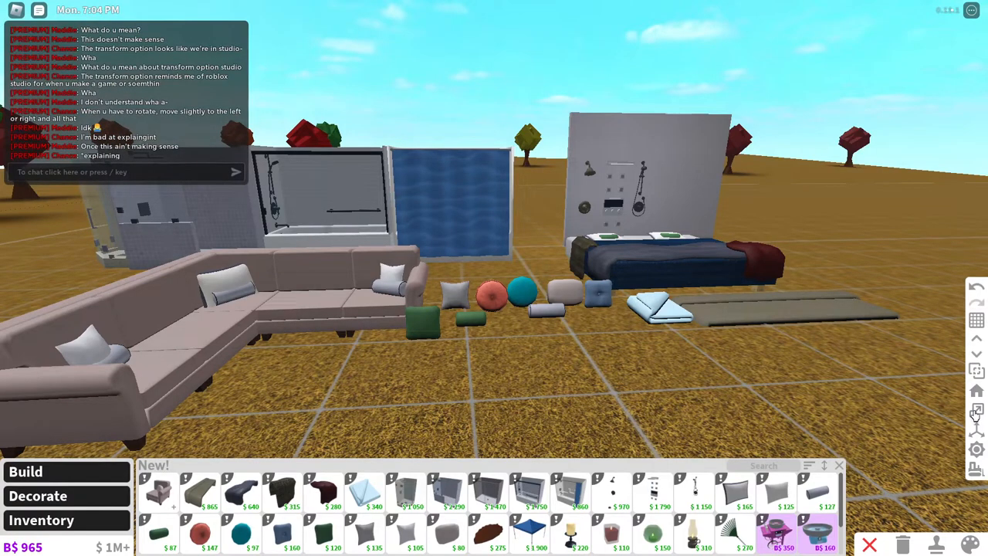
mouse_move(976, 430)
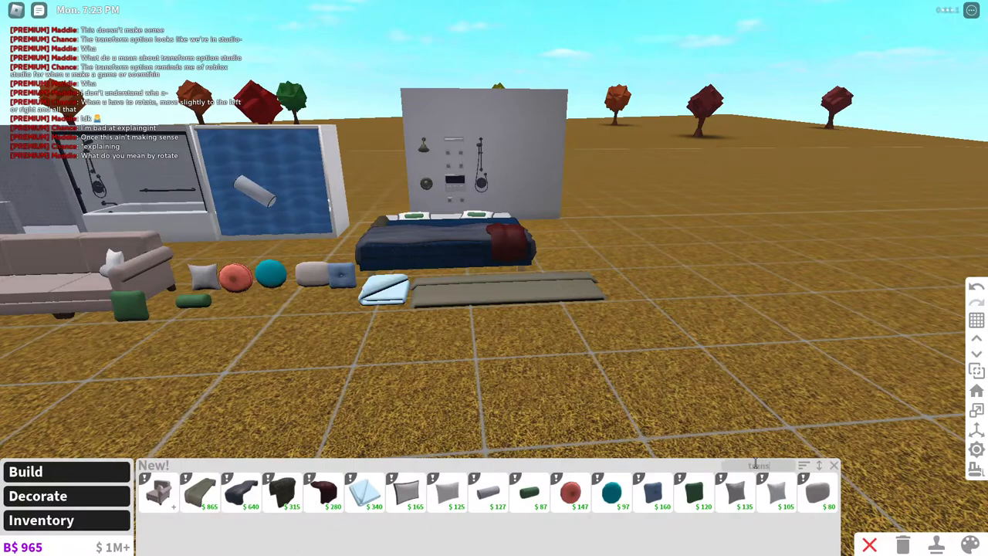
mouse_move(281, 493)
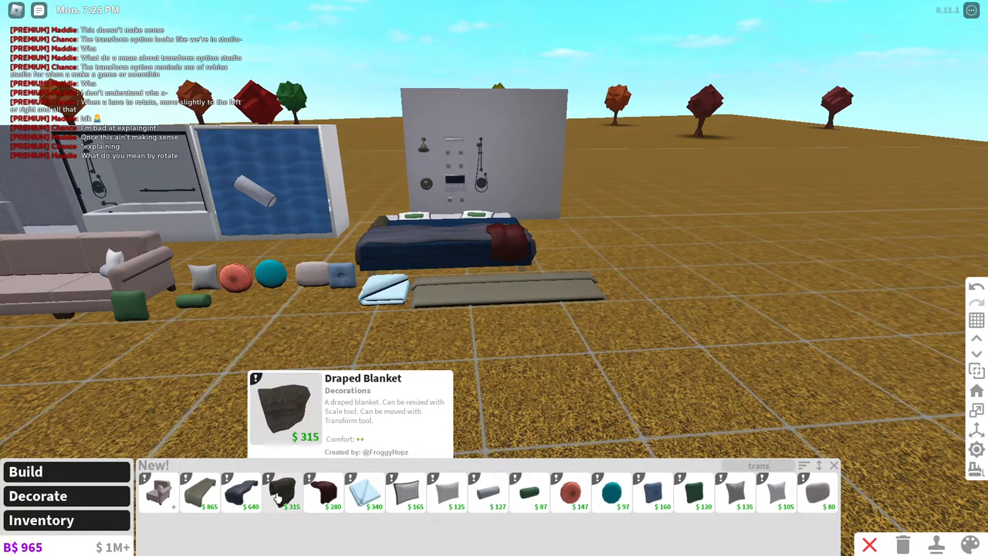
mouse_move(158, 494)
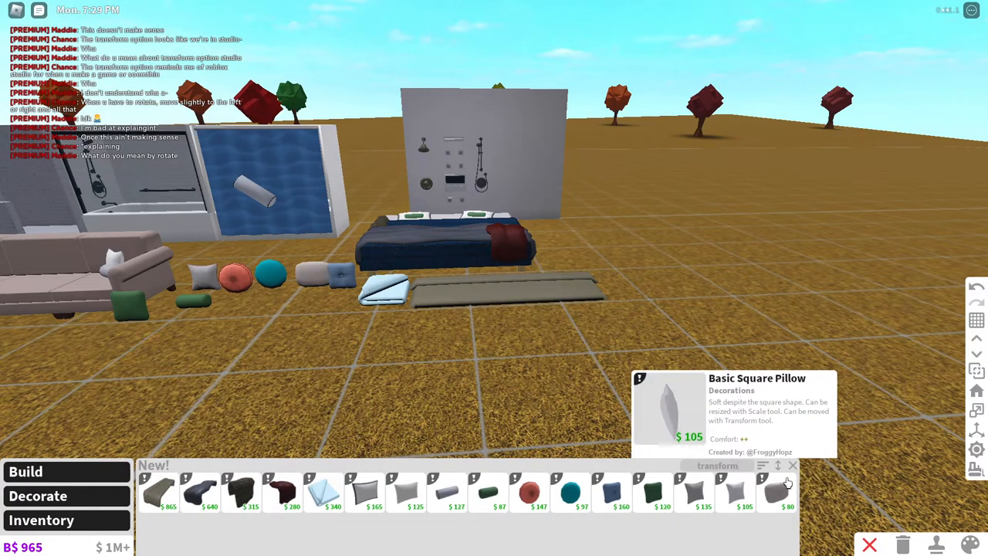
mouse_move(159, 493)
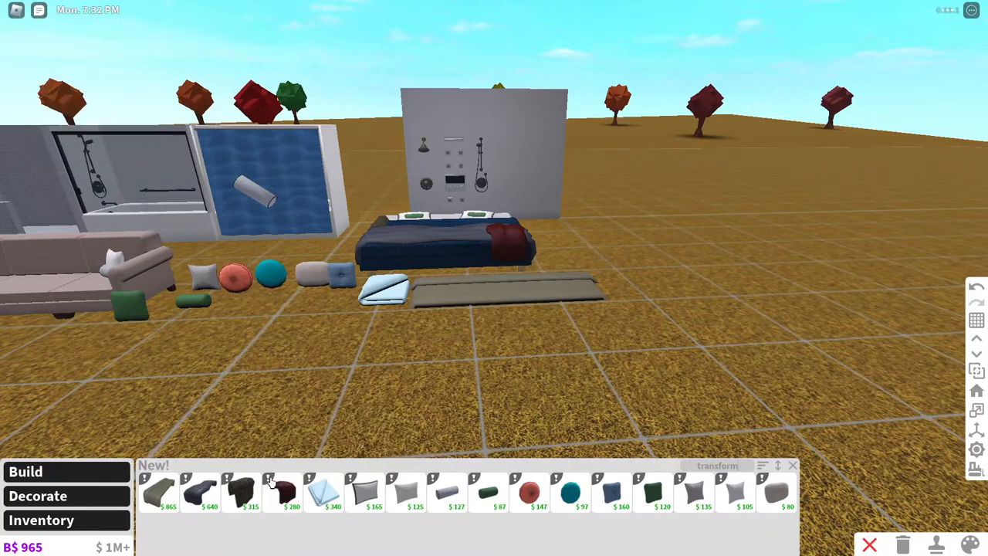
Choose the dark red Basic Blanket and buy it onto the sectional
click(290, 492)
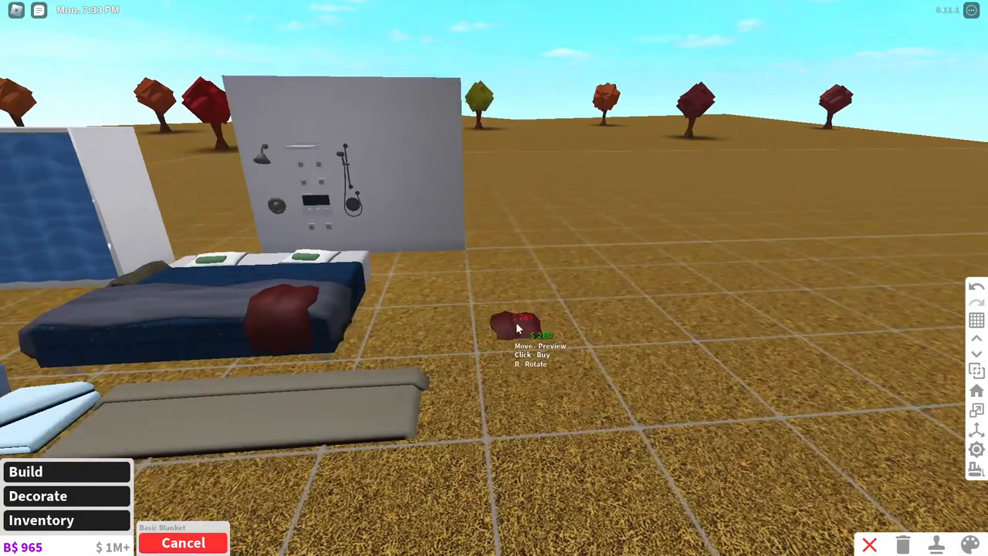
click(184, 543)
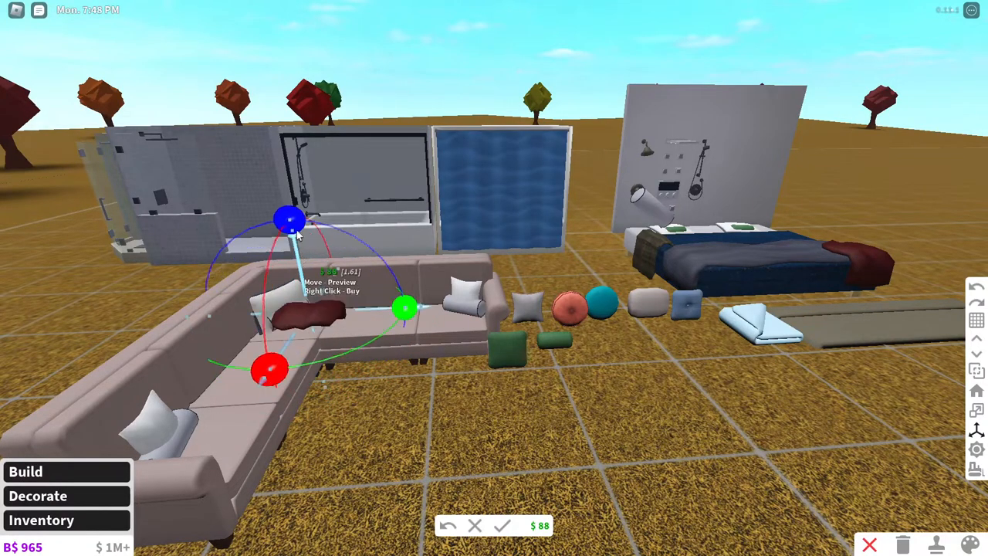
Drag the Basic Blanket's transform handle to settle it over the couch corner
drag(405, 307, 407, 324)
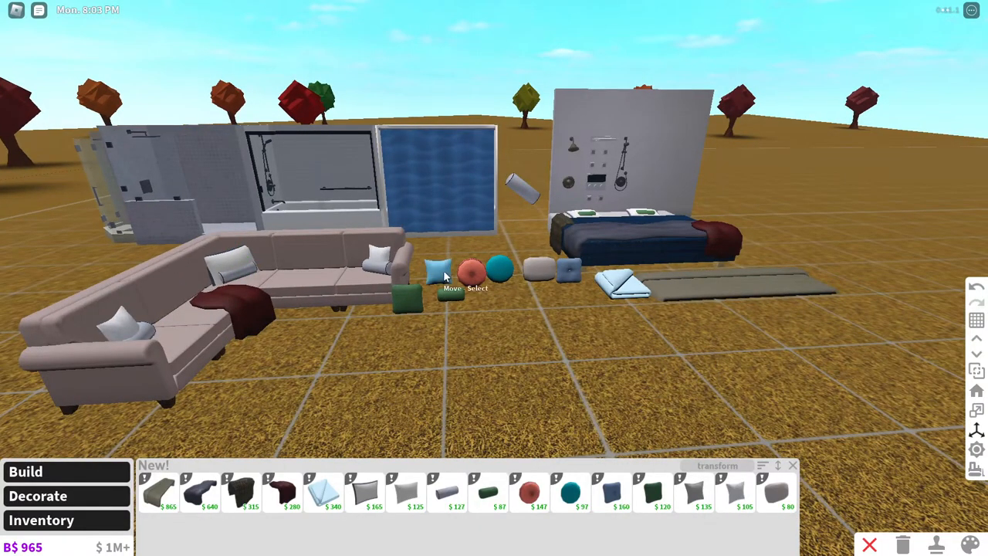
click(439, 270)
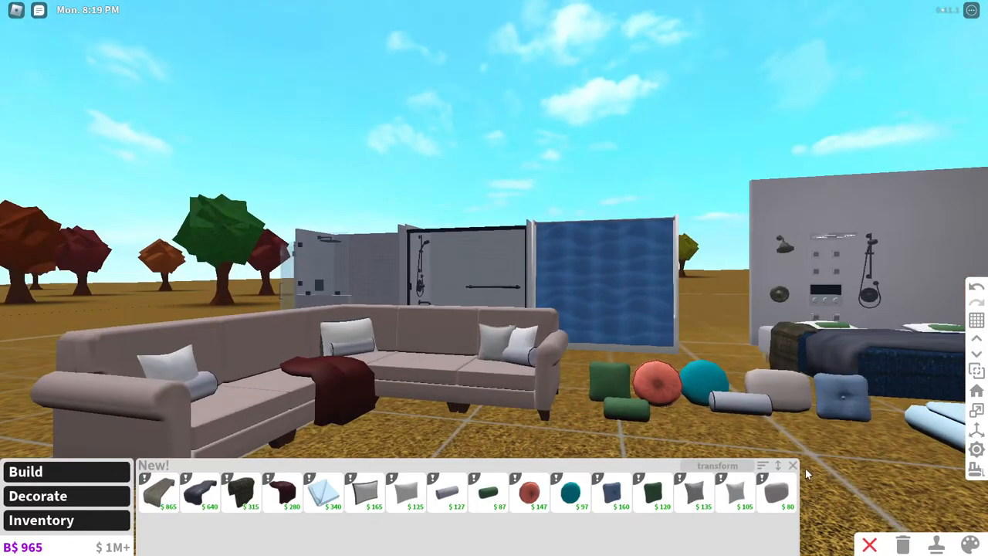
Exit build mode to walk around the plot at night
click(793, 465)
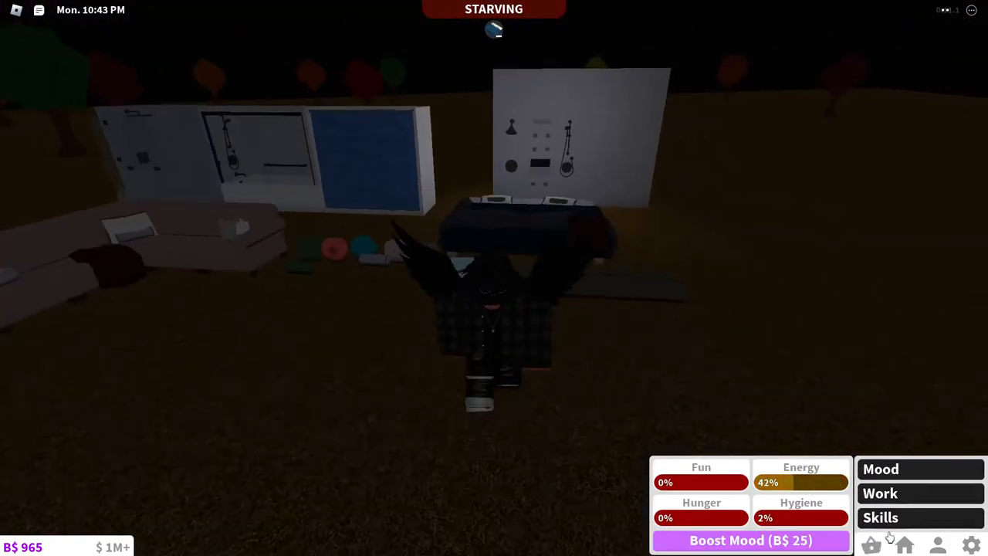
click(904, 545)
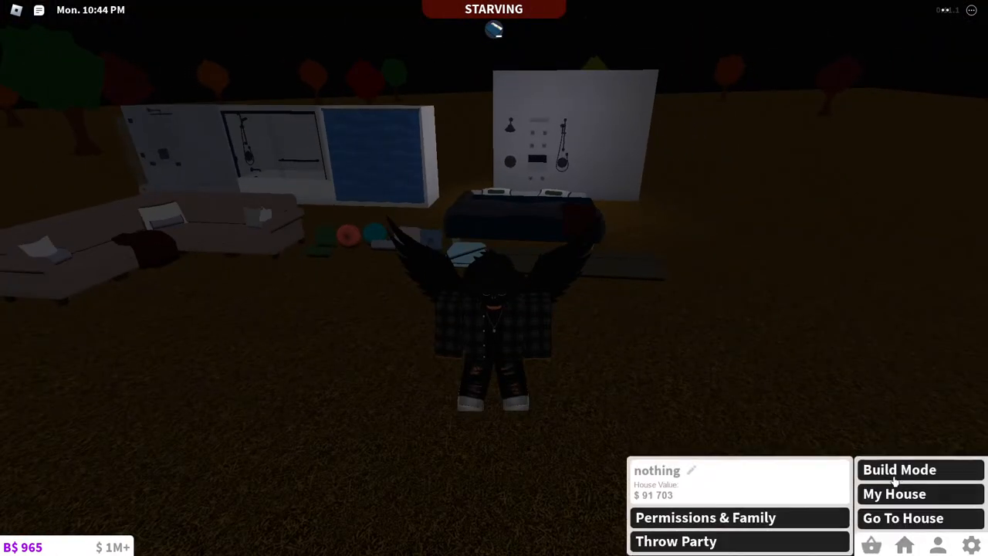
click(899, 469)
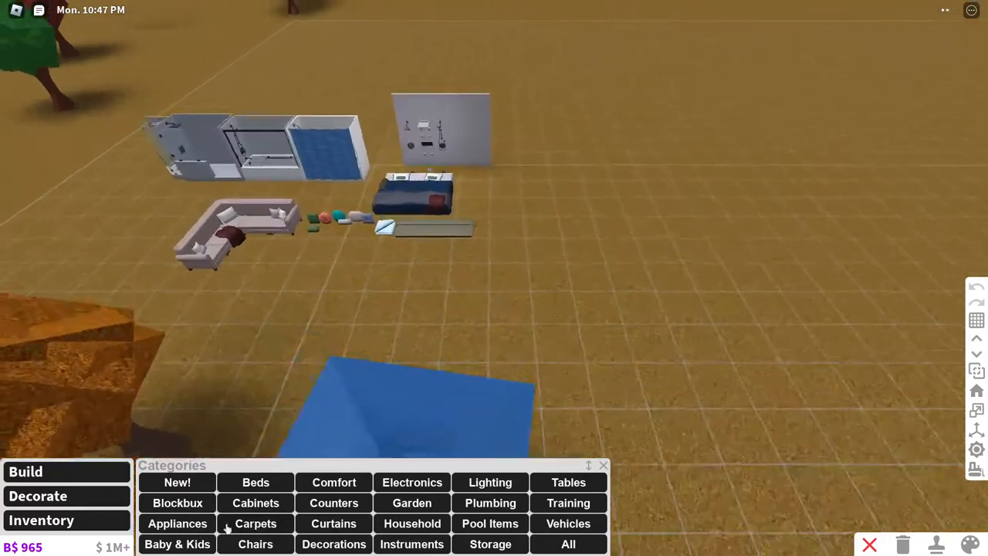
click(334, 502)
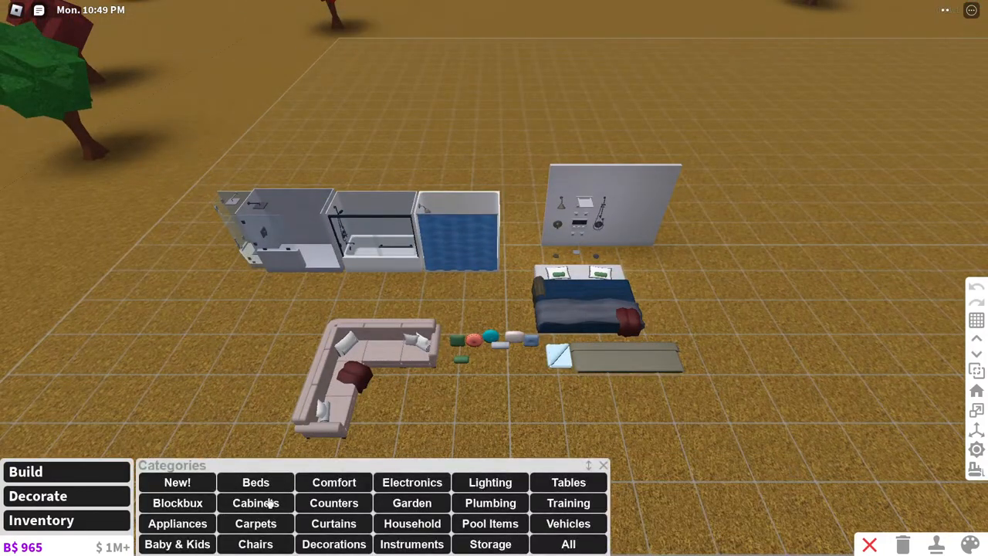
click(334, 482)
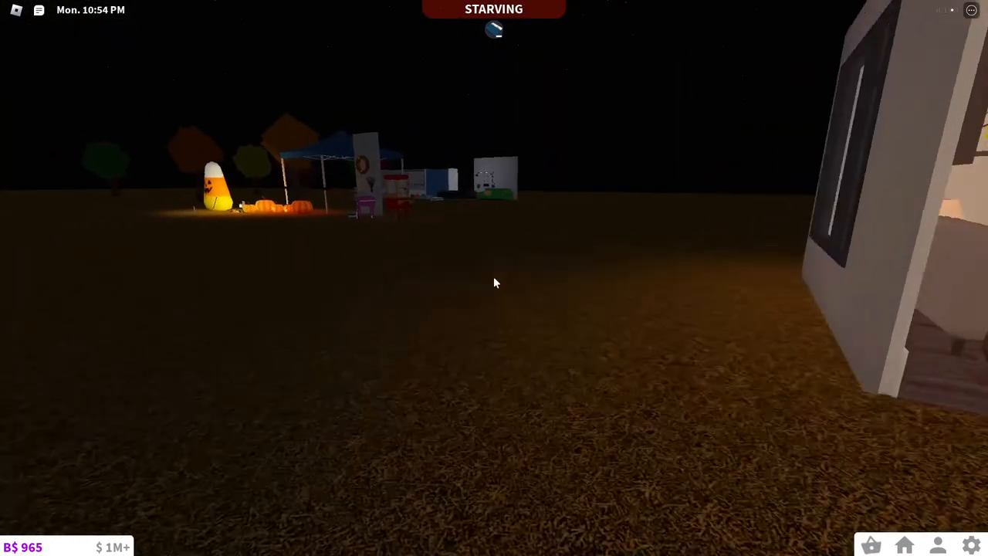
mouse_move(494, 283)
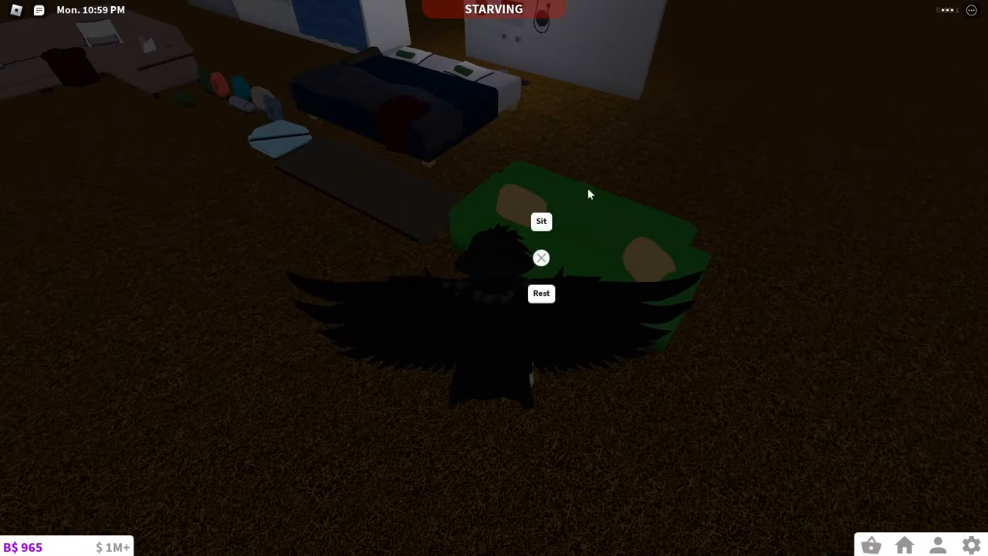
mouse_move(615, 184)
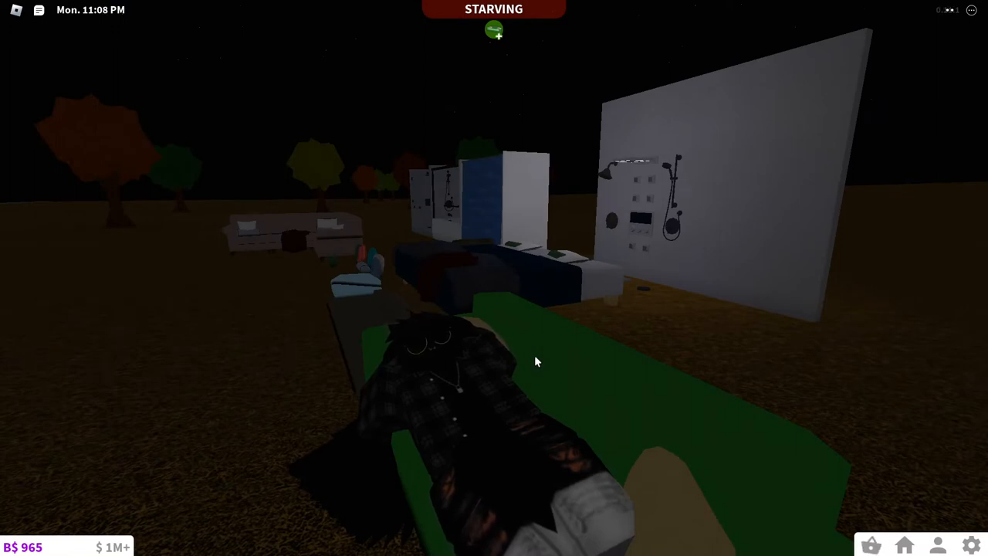
mouse_move(354, 414)
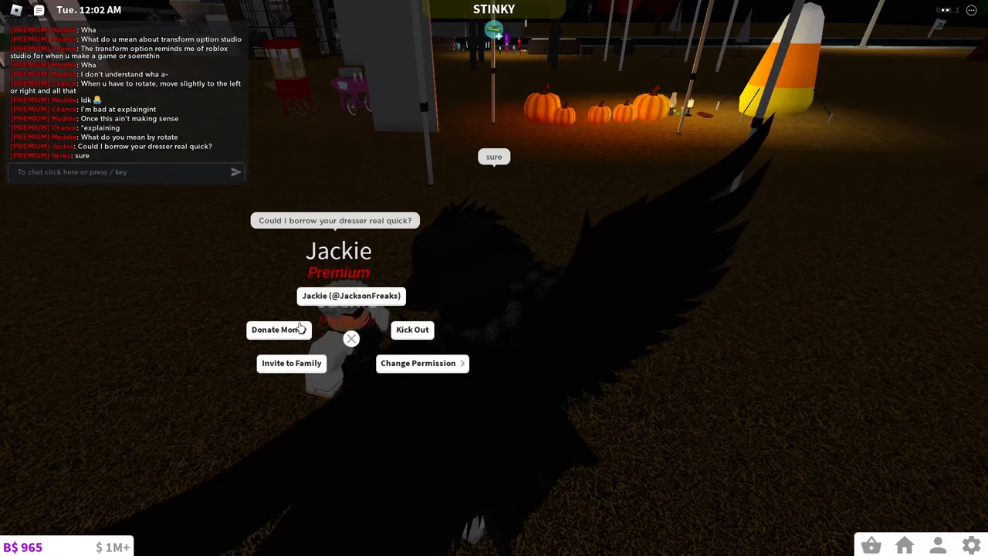
Show the visiting player's permission options: Co-Owner, Roommate, Guest, None, Blocked
click(418, 363)
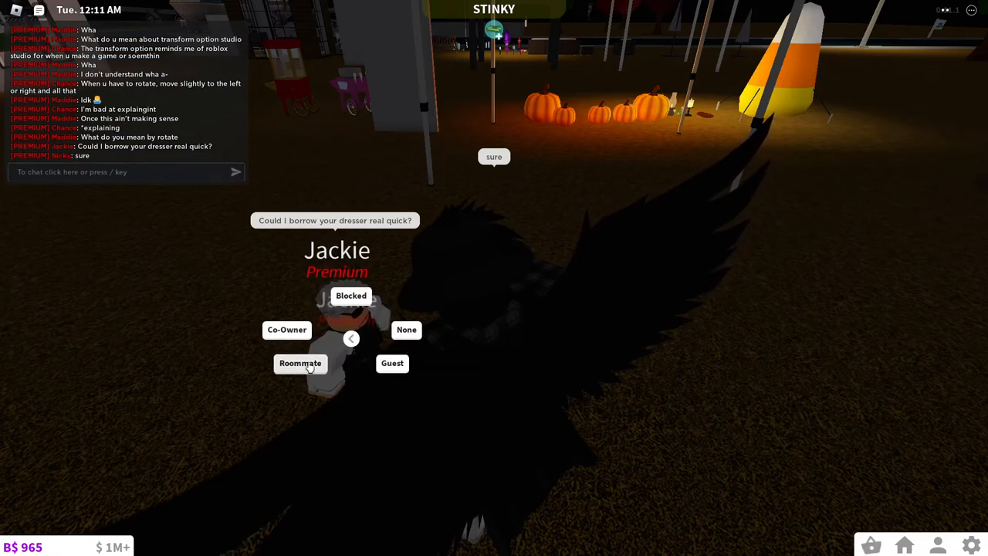